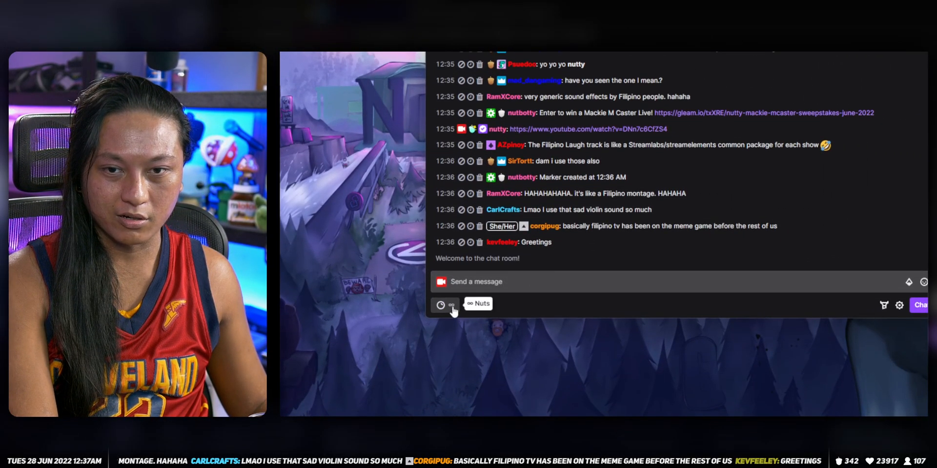
# Browse the channel's Rewards & Challenges popup from Twitch chat.
pyautogui.click(441, 304)
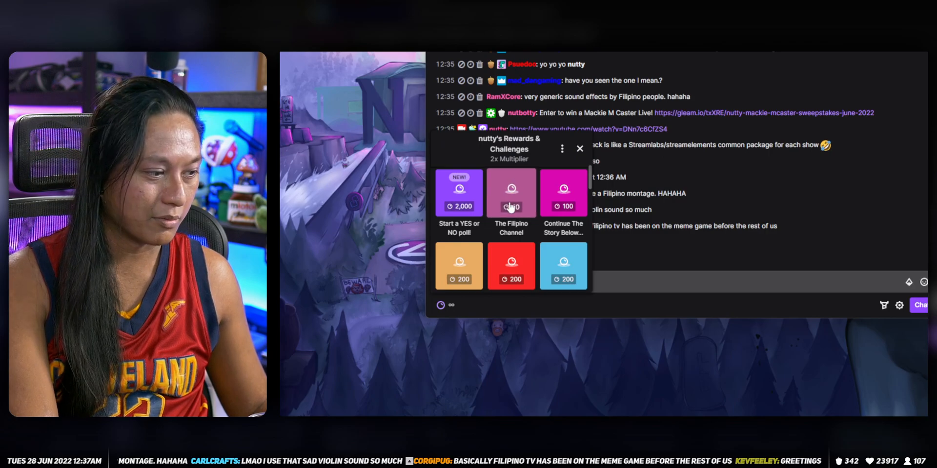
pyautogui.click(511, 193)
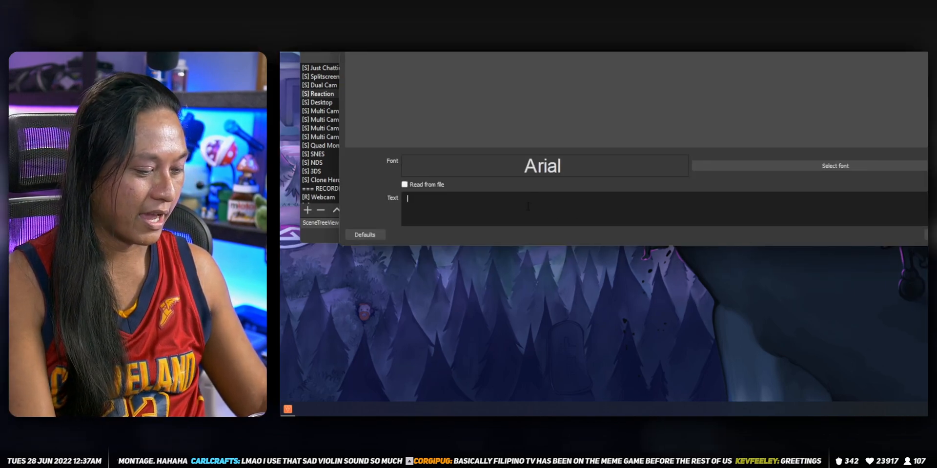
# Set the OBS text source to read 'placeholder' in Arial size 72.
pyautogui.write('placeholder')
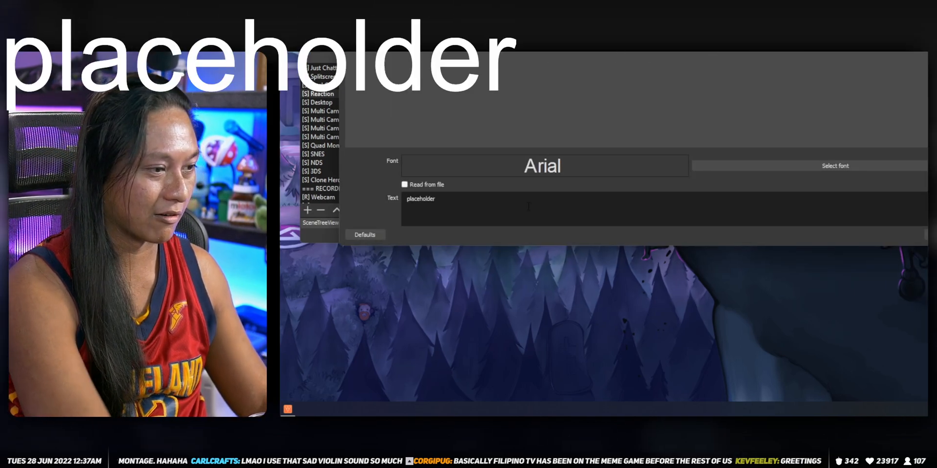
pyautogui.click(834, 165)
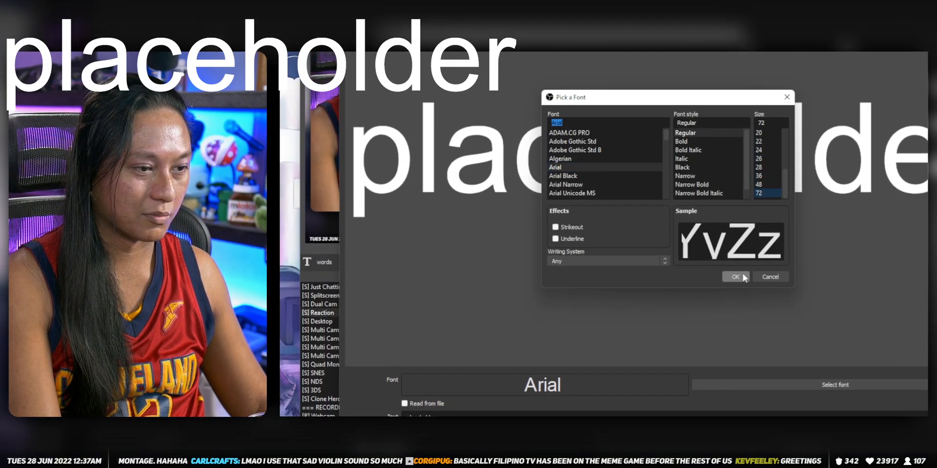
pyautogui.click(735, 277)
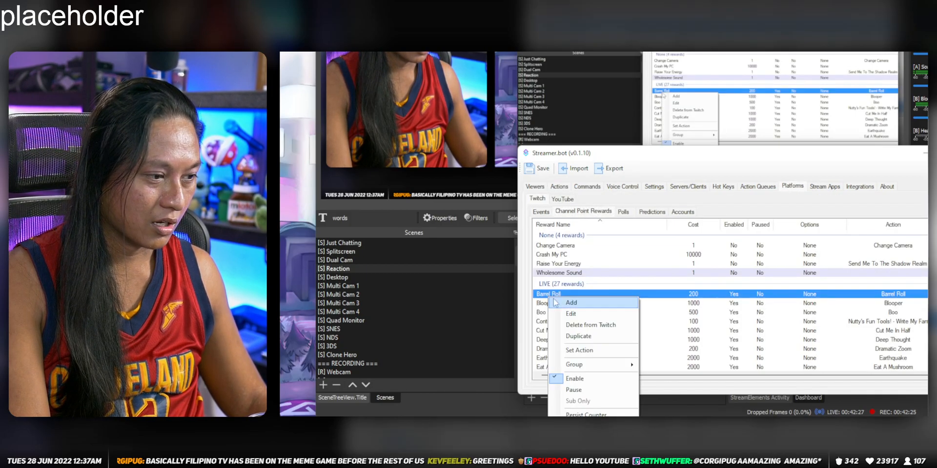
# Add a channel point reward titled 'test reward' costing 1 and pause it.
pyautogui.click(570, 303)
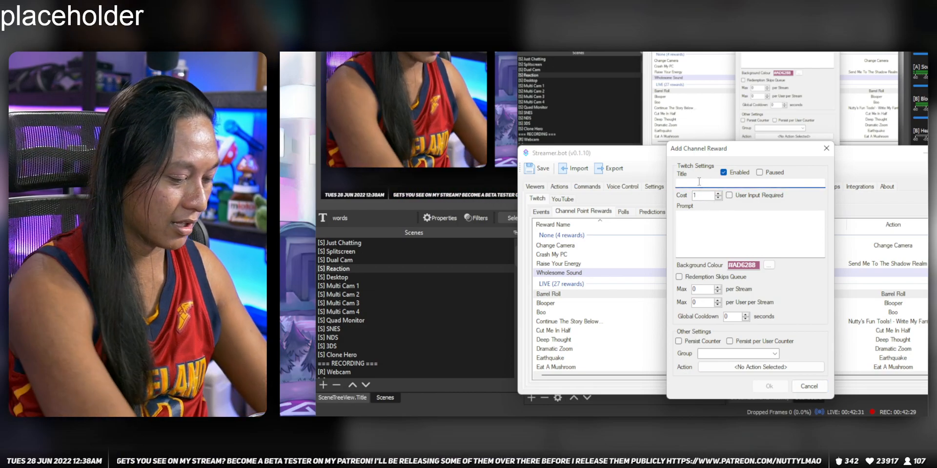
pyautogui.write('test rewaa')
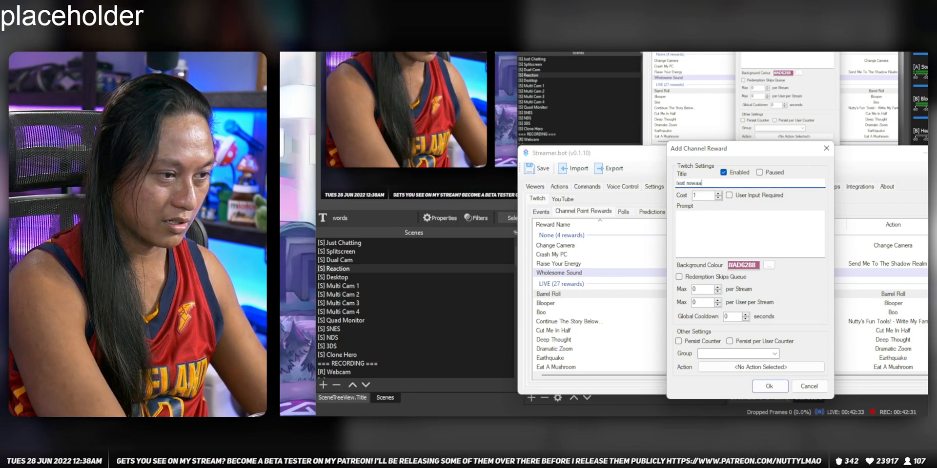
pyautogui.click(729, 195)
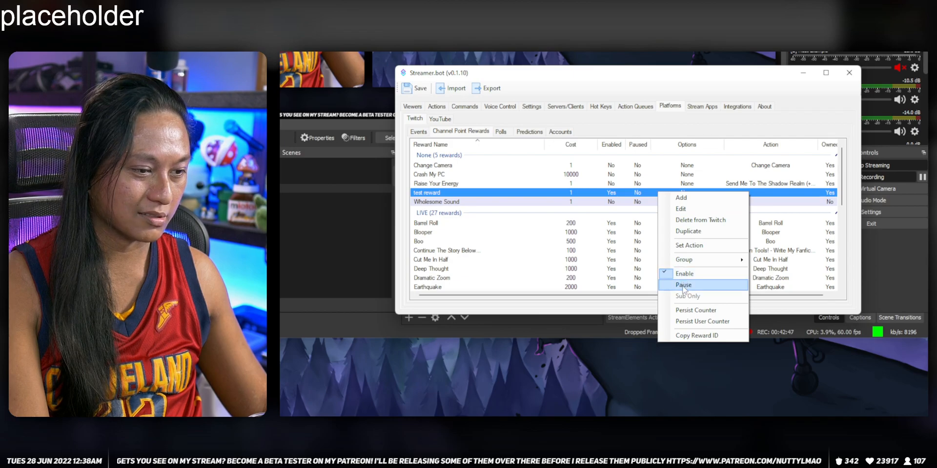
pyautogui.click(683, 285)
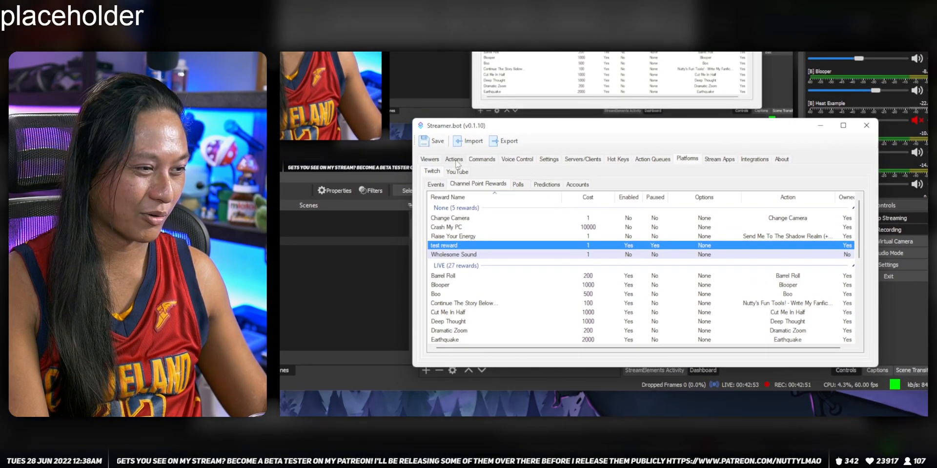
pyautogui.click(453, 159)
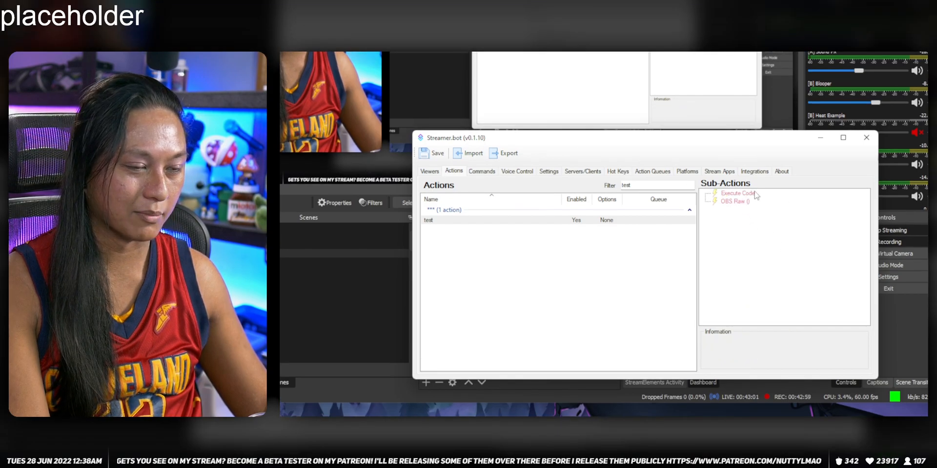
# Add an OBS Set GDI Text sub-action setting source 'words' in scene [S] Reaction to 'something'.
pyautogui.click(735, 202)
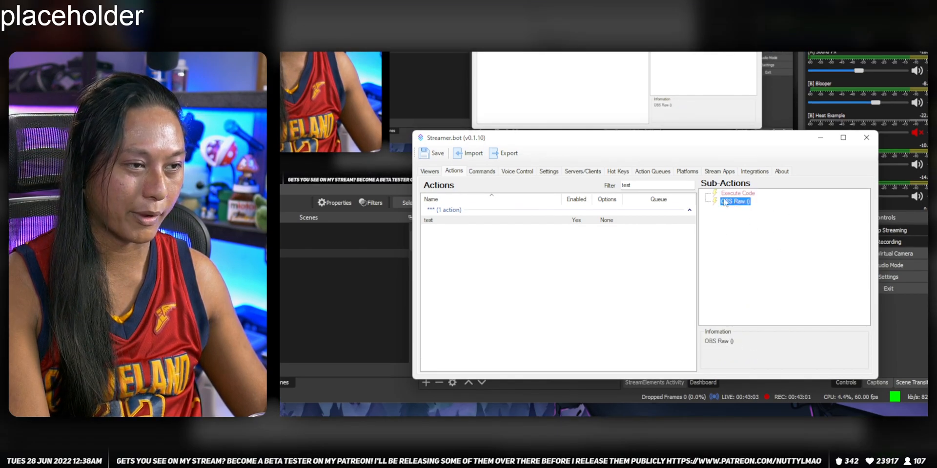
pyautogui.click(737, 193)
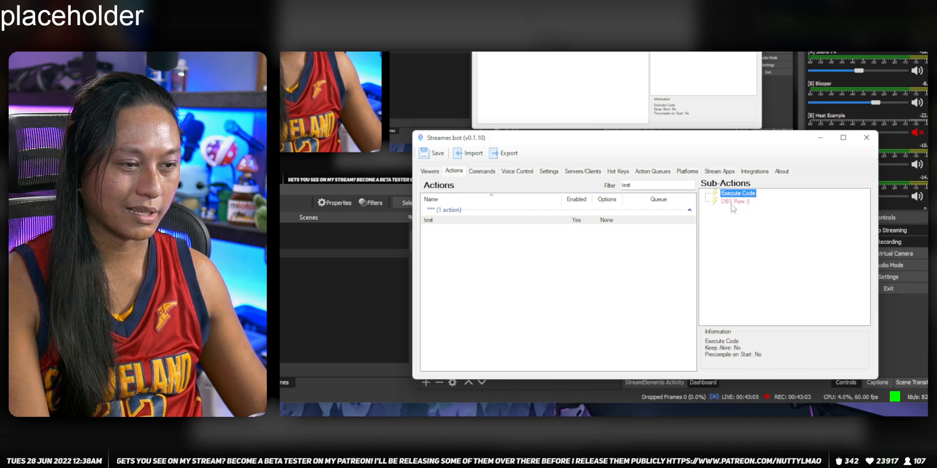
pyautogui.rightClick(734, 202)
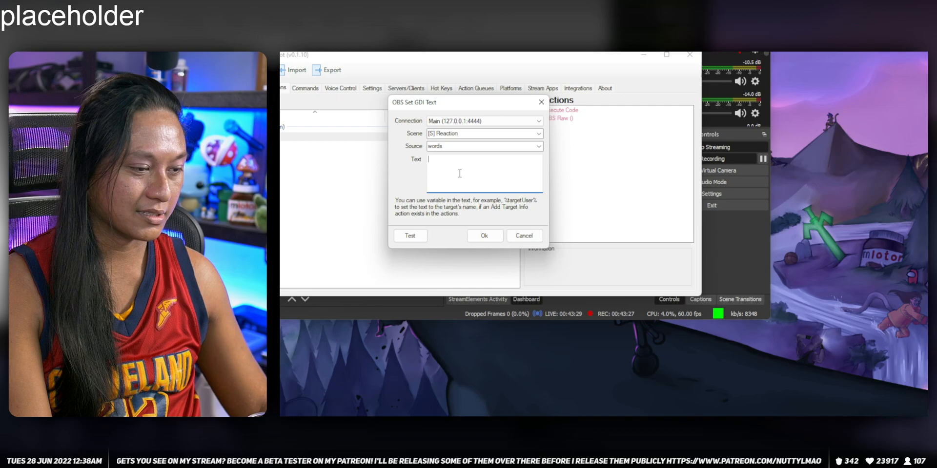
pyautogui.write('something')
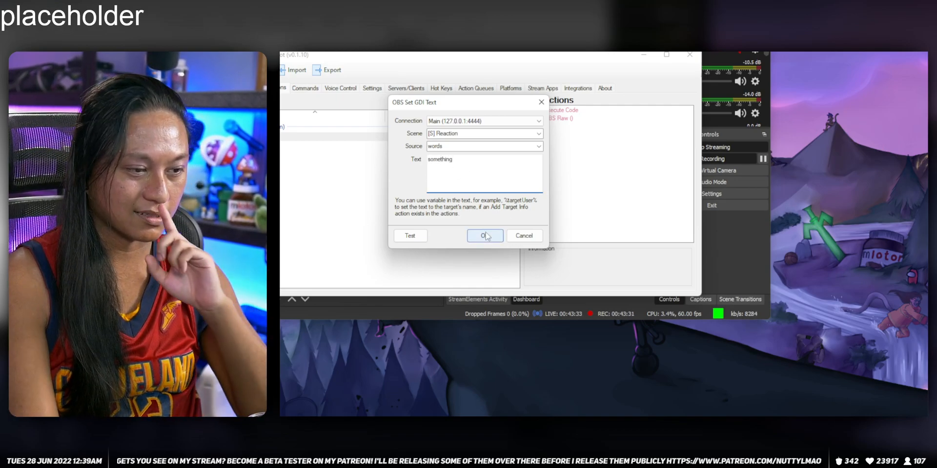
pyautogui.click(484, 235)
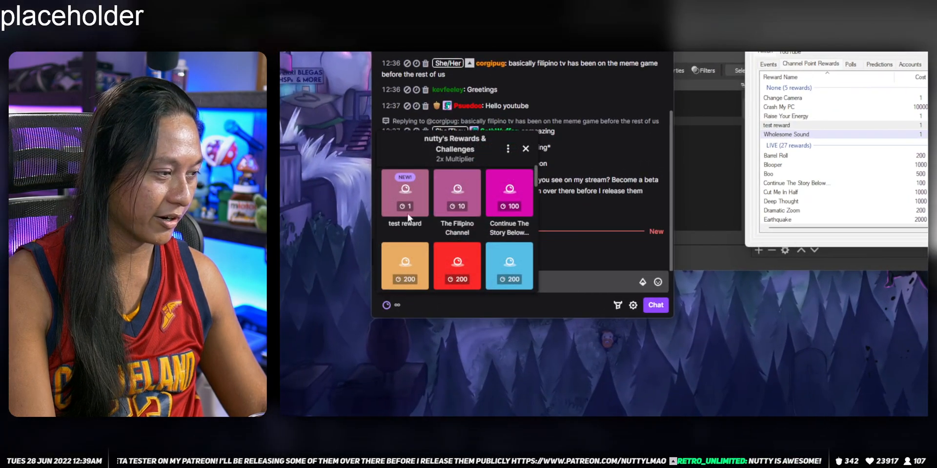
# Redeem the test reward from the channel points popup.
pyautogui.click(404, 192)
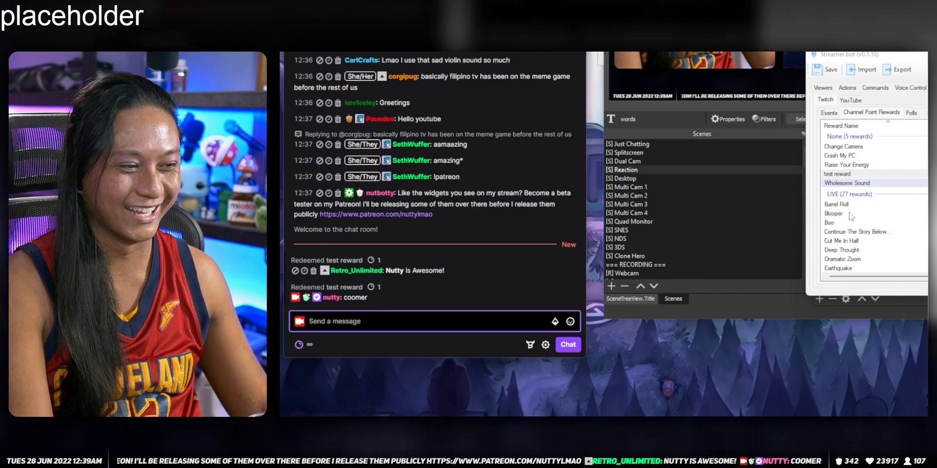
# Make test reward require user input and run the 'test' action.
pyautogui.click(845, 174)
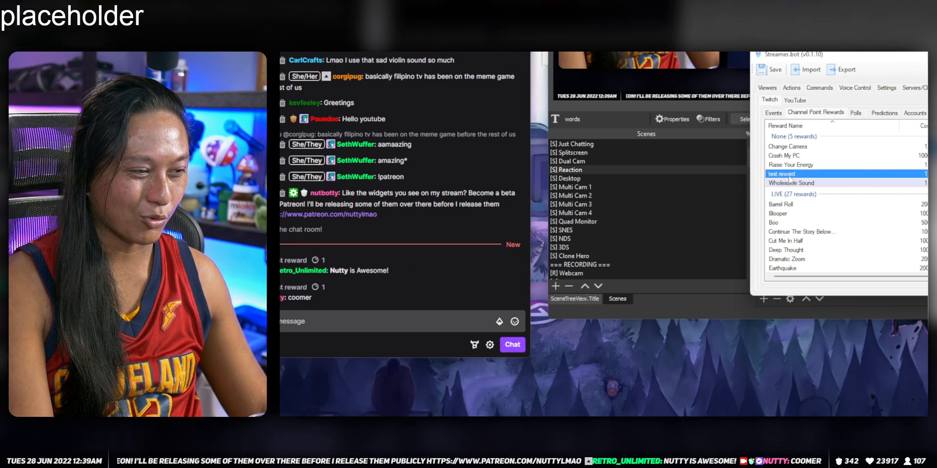
pyautogui.click(782, 174)
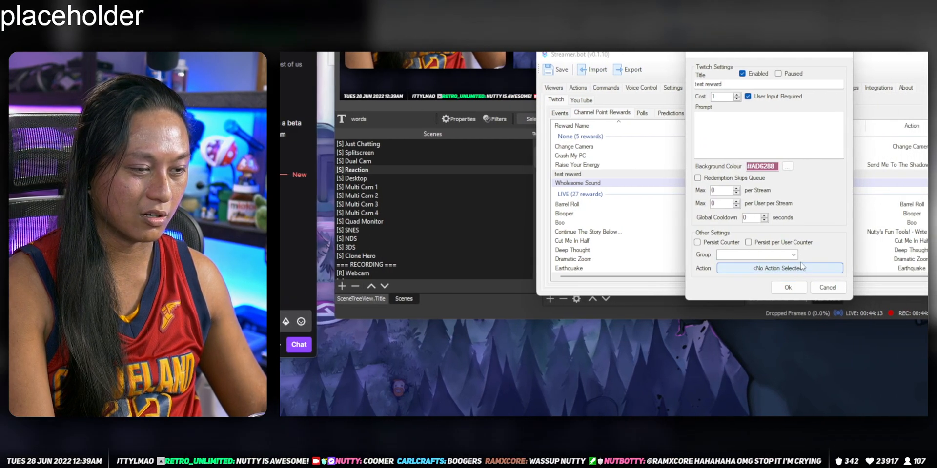
pyautogui.click(780, 268)
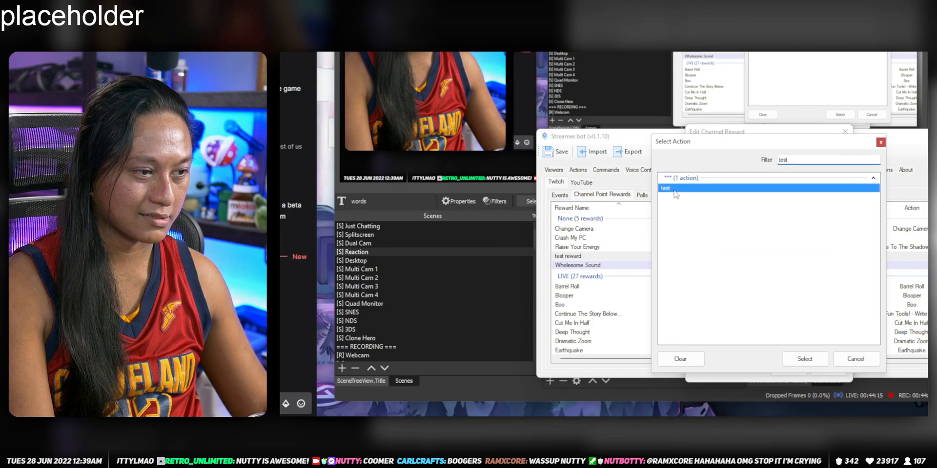
pyautogui.click(804, 359)
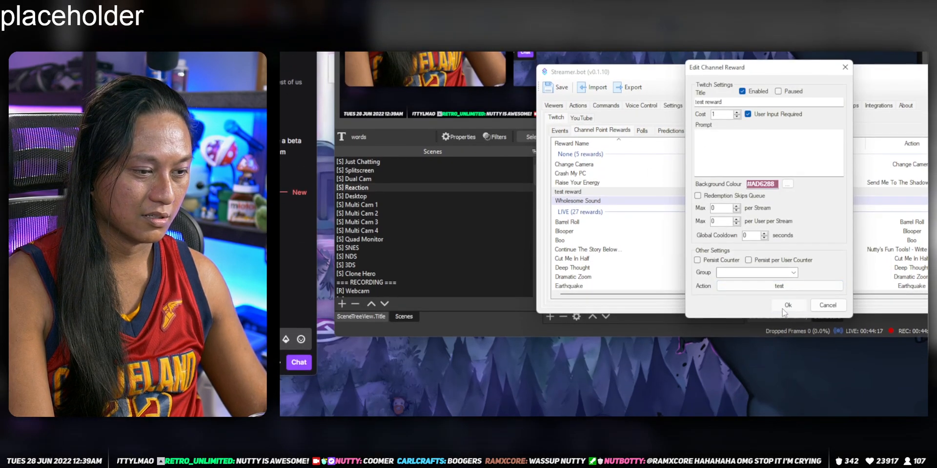
pyautogui.click(788, 305)
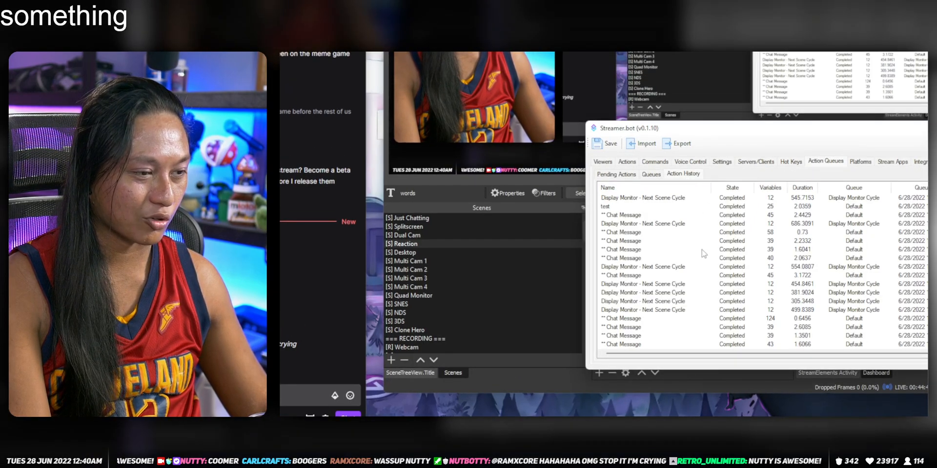
# Filter Action History to the 'test' run and view its variables, including rawInput.
pyautogui.rightClick(605, 187)
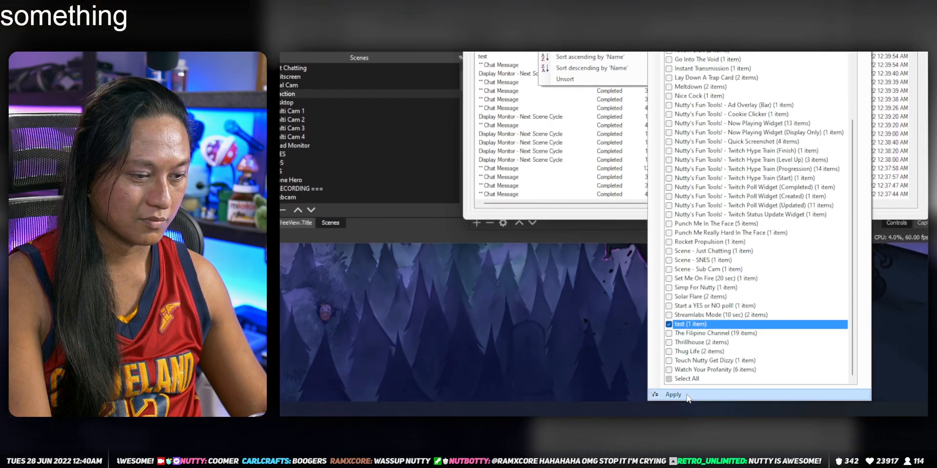
pyautogui.click(673, 394)
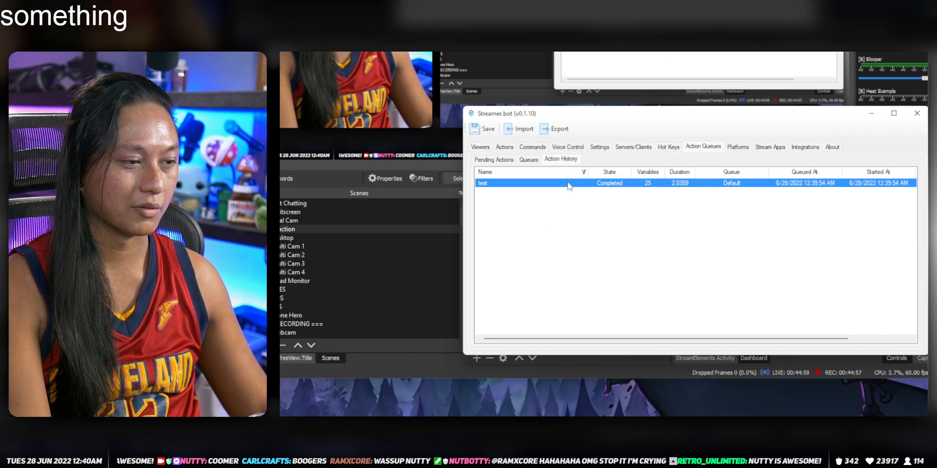
pyautogui.doubleClick(538, 183)
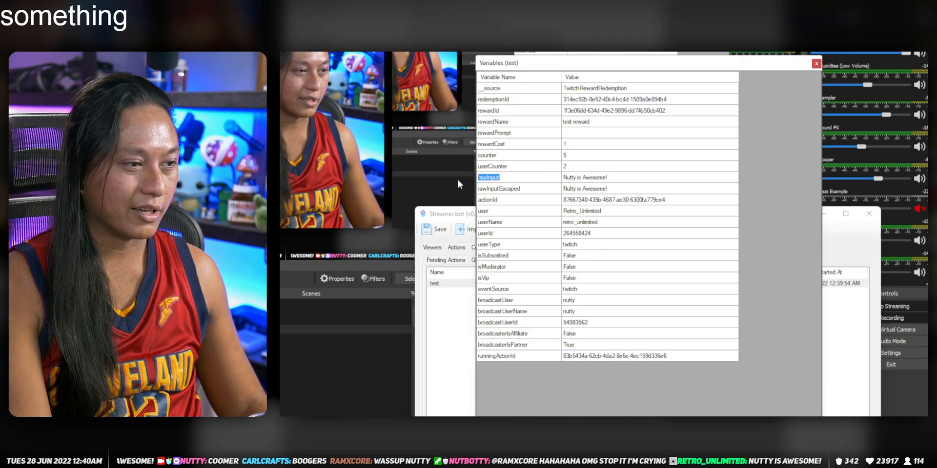
pyautogui.moveTo(596, 209)
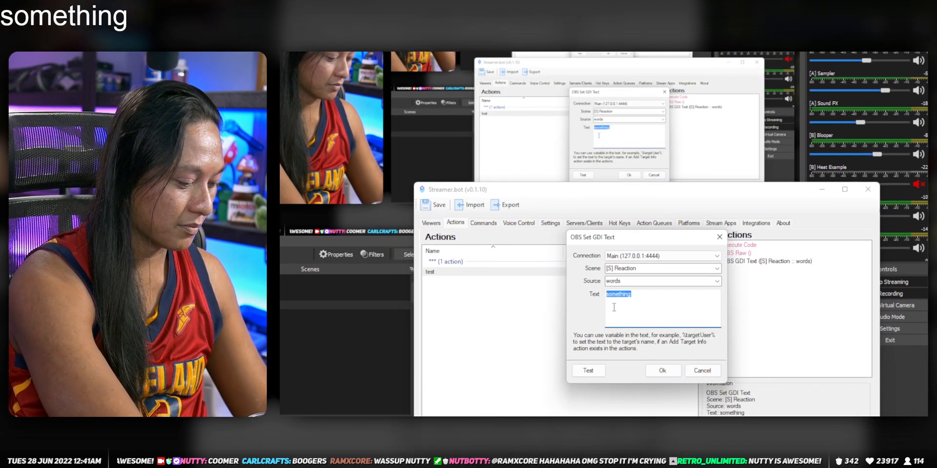
# Replace the sub-action's text value 'something' with %rawInput%.
pyautogui.write('%%')
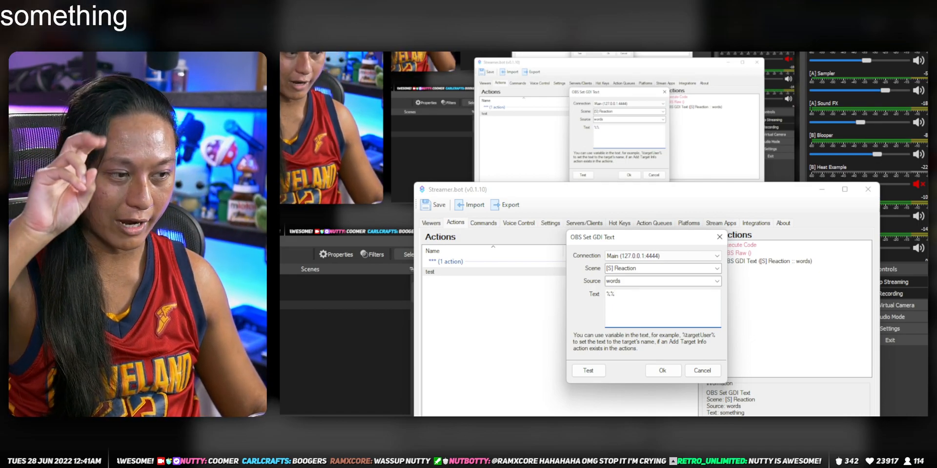
pyautogui.write('%rawInput%')
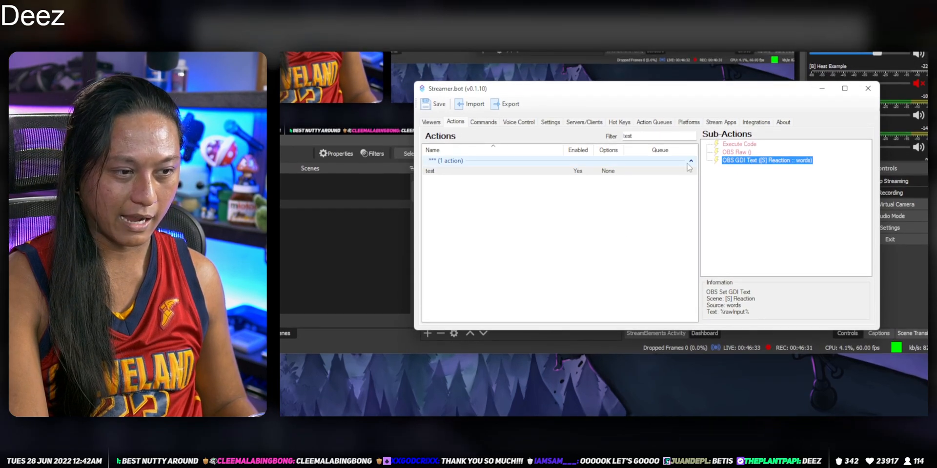
# Change the text sub-action to 'Hello: %rawInput%' and save it.
pyautogui.rightClick(767, 160)
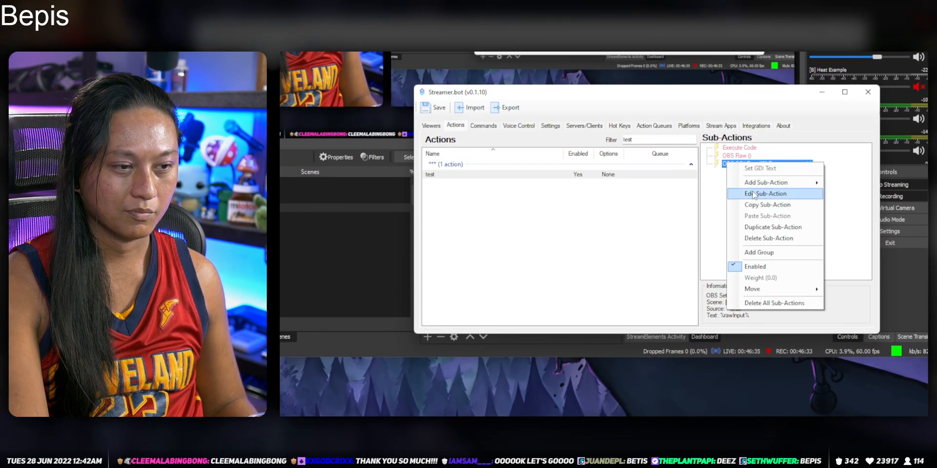
pyautogui.click(767, 193)
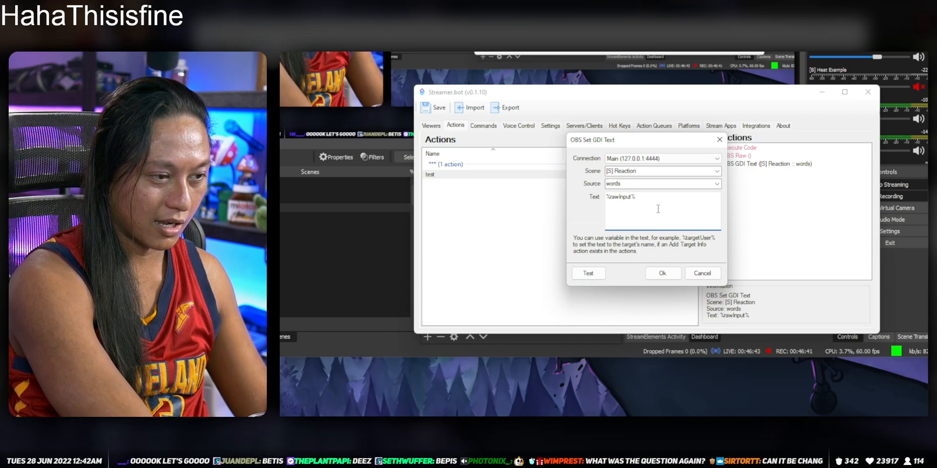
pyautogui.write('Hello:')
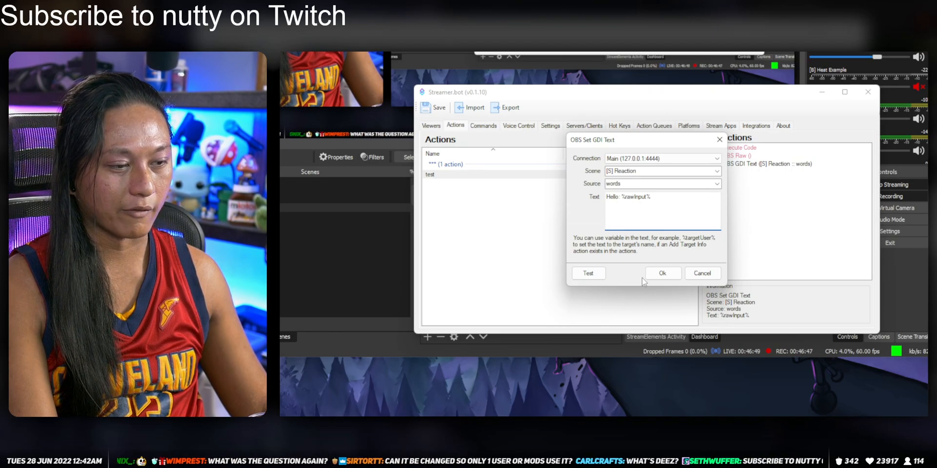
pyautogui.click(662, 273)
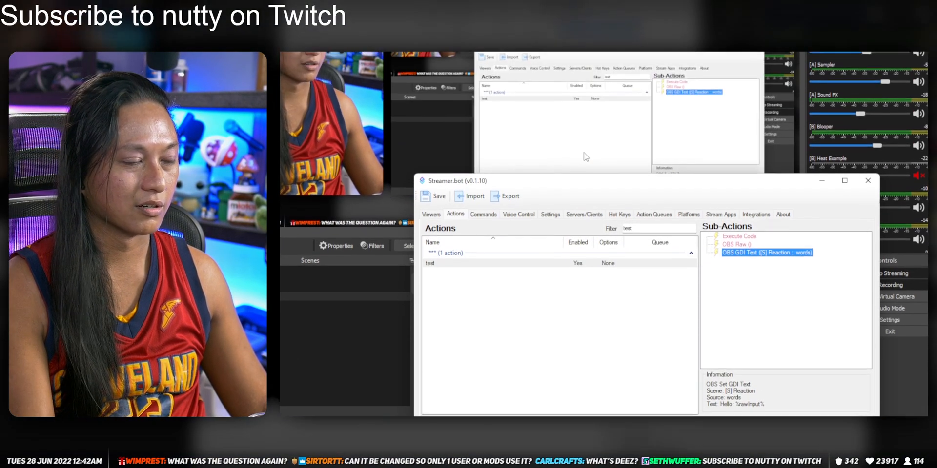